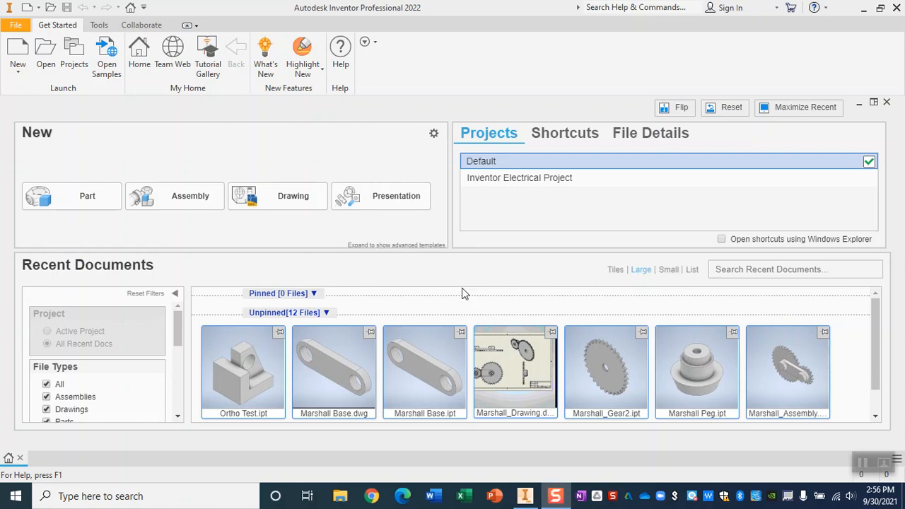
pyautogui.moveTo(624, 373)
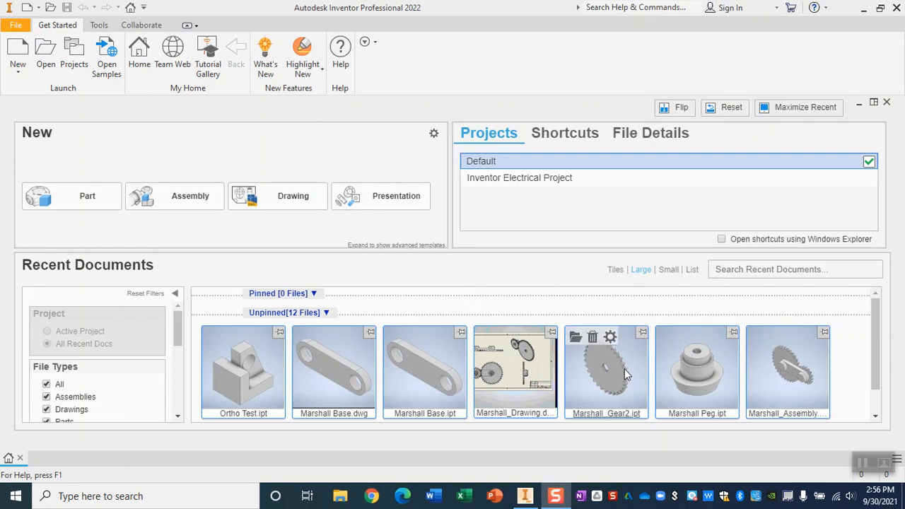
pyautogui.moveTo(622, 383)
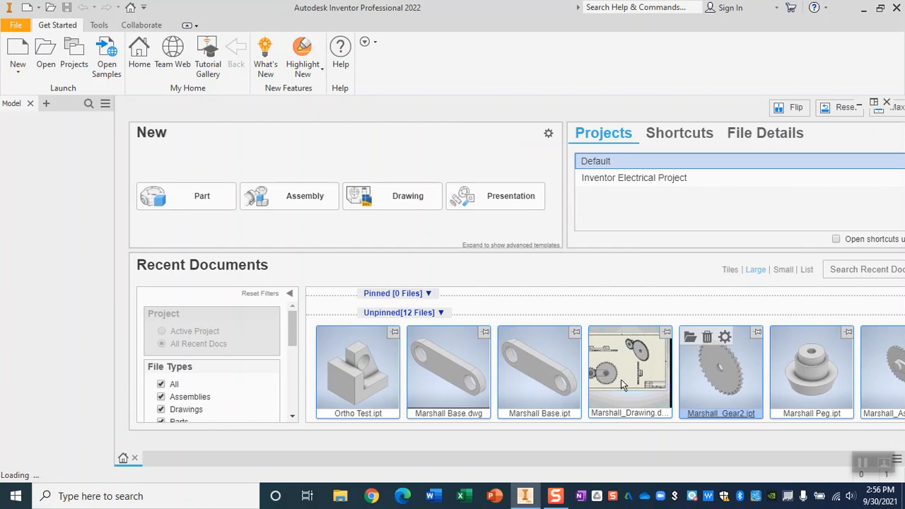
# Open Marshall_Gear2.ipt from Recent Documents, then select Marshall_Gear1.ipt in the Open dialog
pyautogui.doubleClick(720, 371)
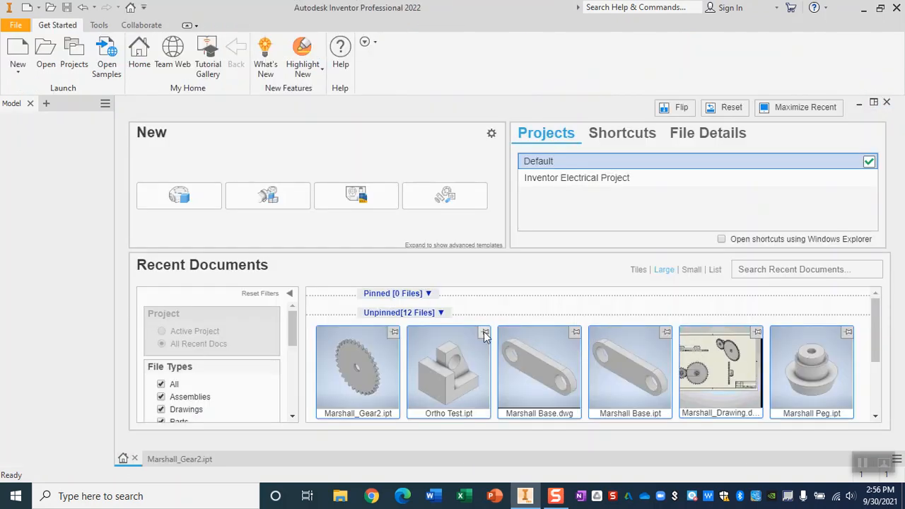
pyautogui.scroll(-3)
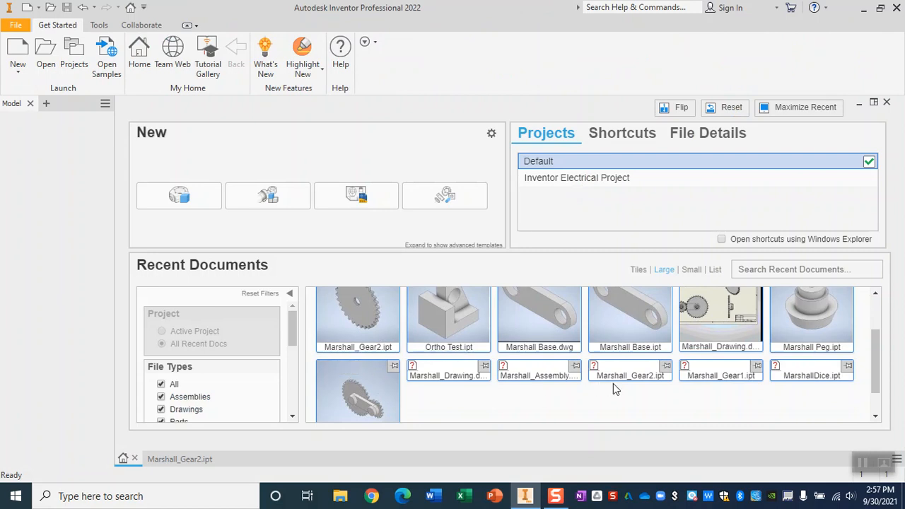
pyautogui.click(724, 368)
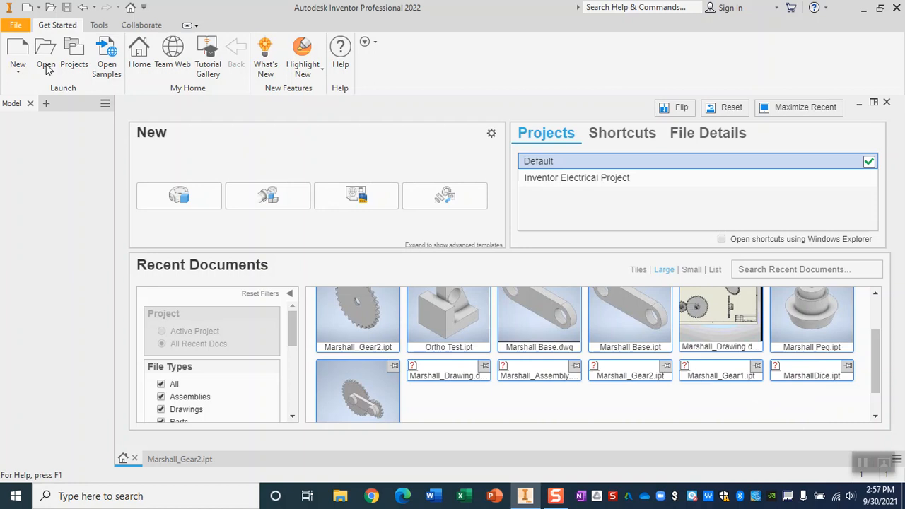
pyautogui.click(45, 53)
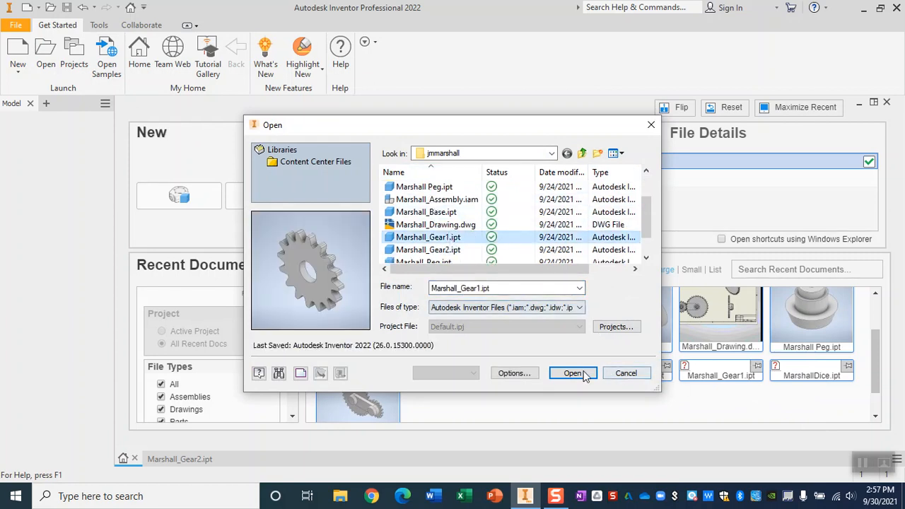
# Load Marshall_Gear1.ipt and create a new blank drawing, Drawing1
pyautogui.click(573, 372)
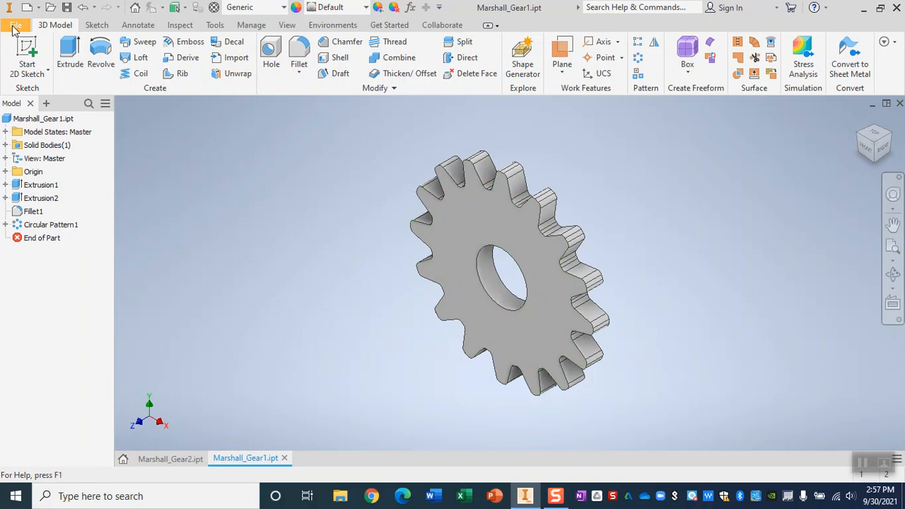
pyautogui.click(15, 25)
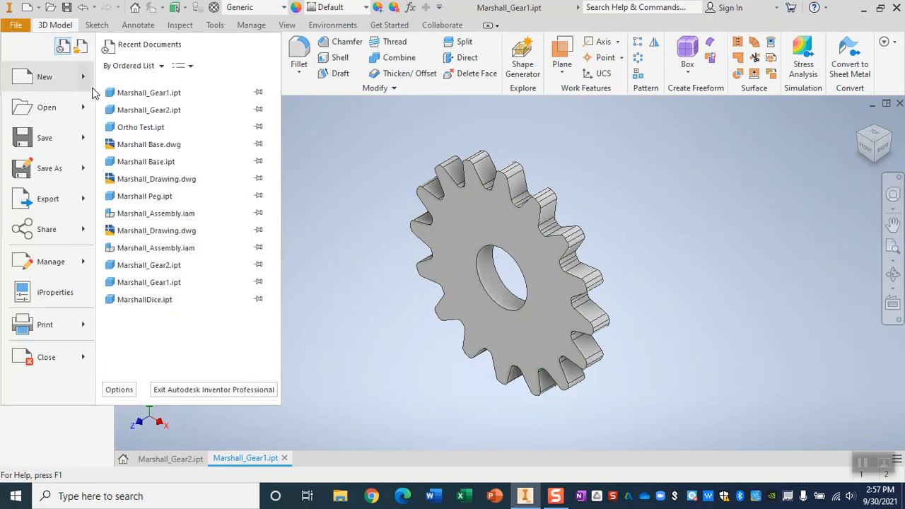
pyautogui.click(44, 76)
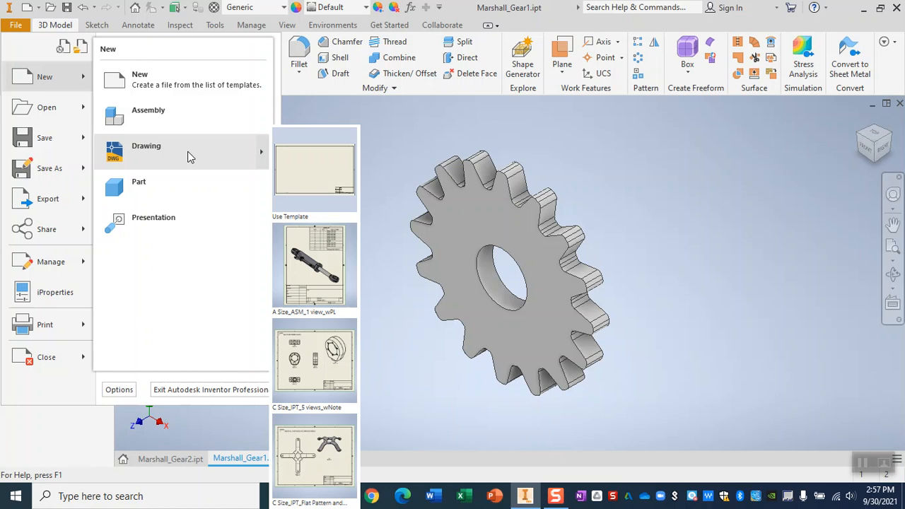
pyautogui.moveTo(336, 182)
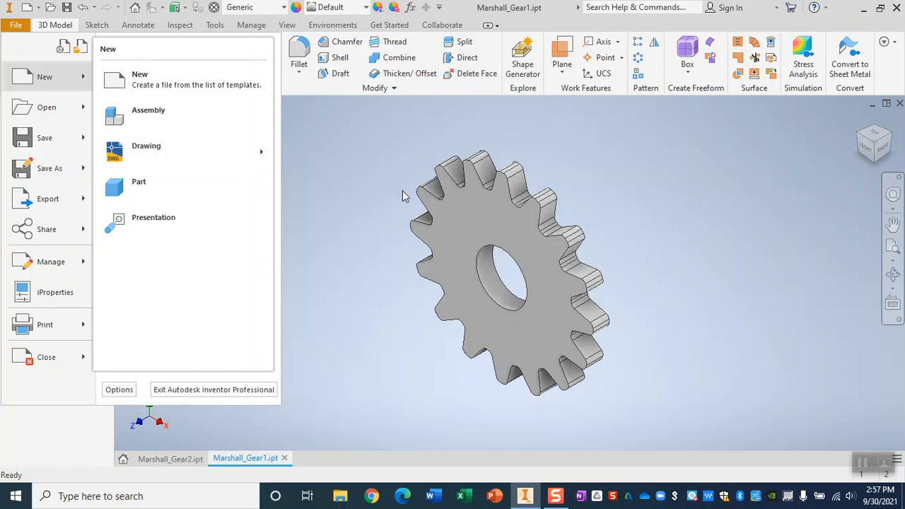
pyautogui.click(146, 145)
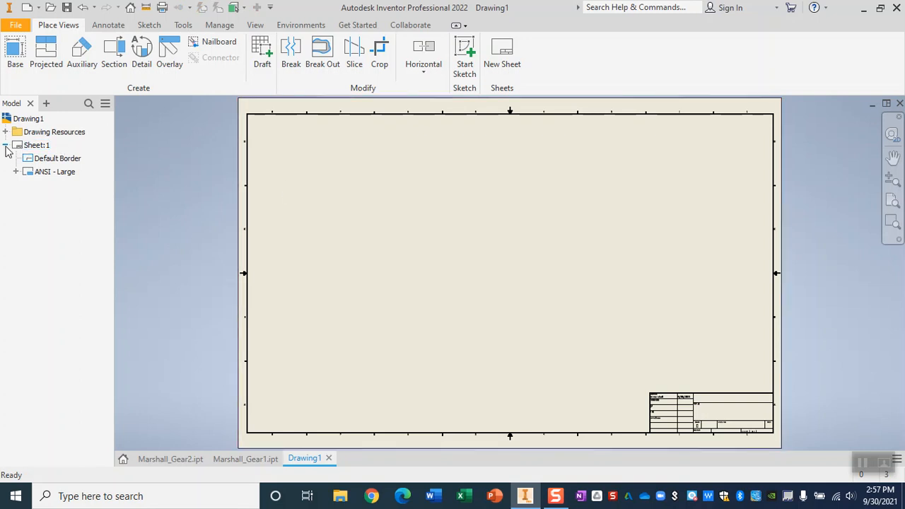
# Resize Sheet:1 to A4 and delete the ANSI - Large title block and border
pyautogui.rightClick(36, 145)
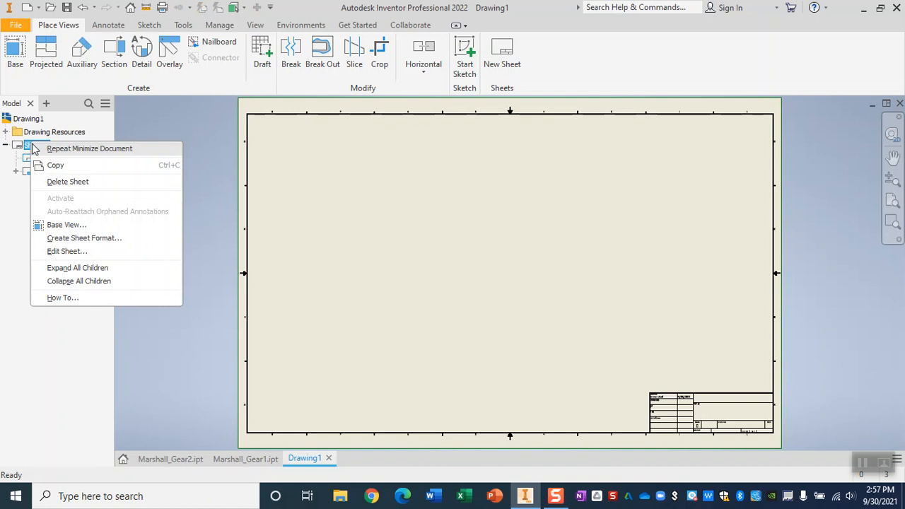
pyautogui.click(67, 251)
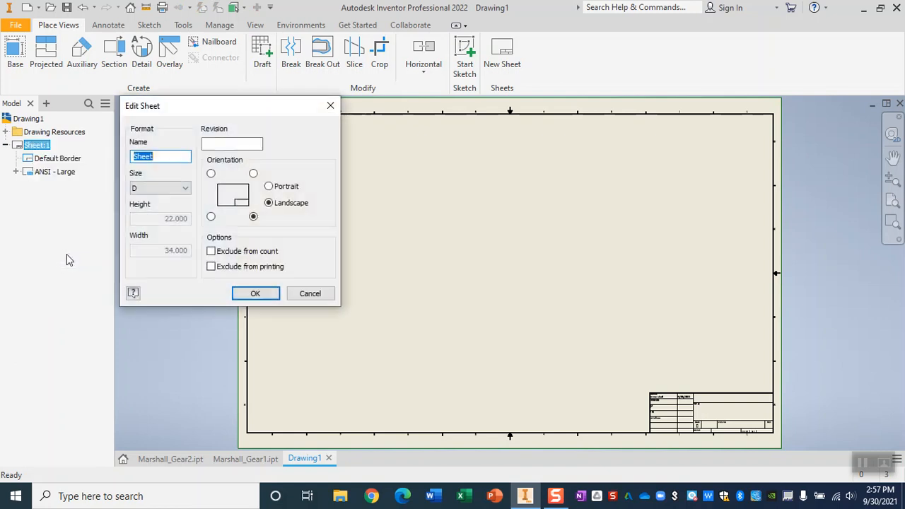
pyautogui.click(184, 188)
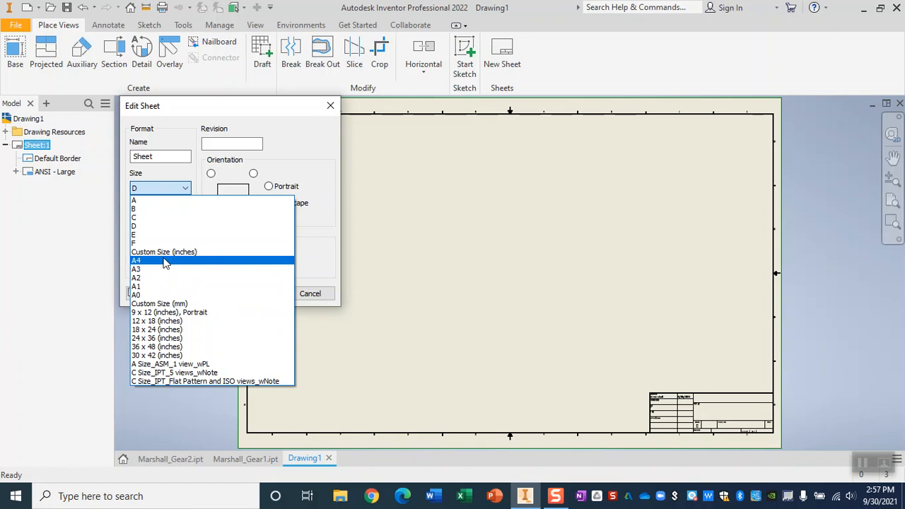
pyautogui.click(136, 260)
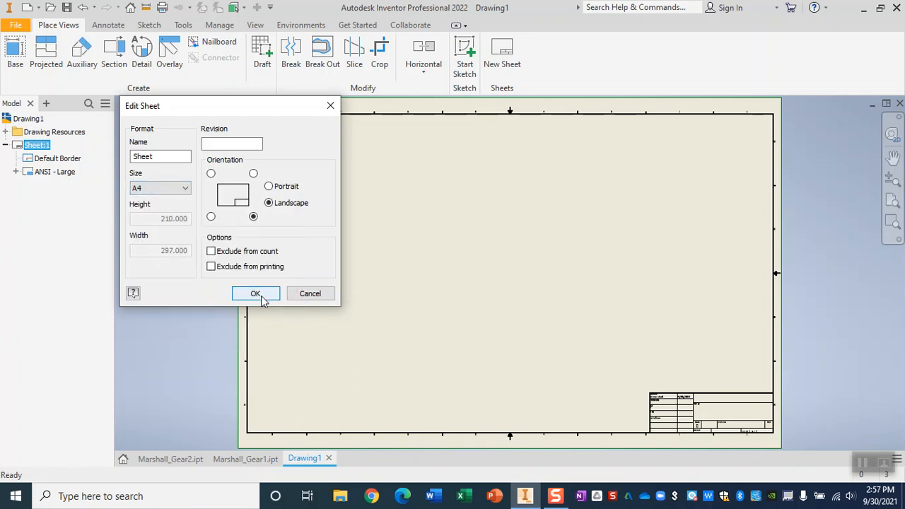
pyautogui.click(255, 294)
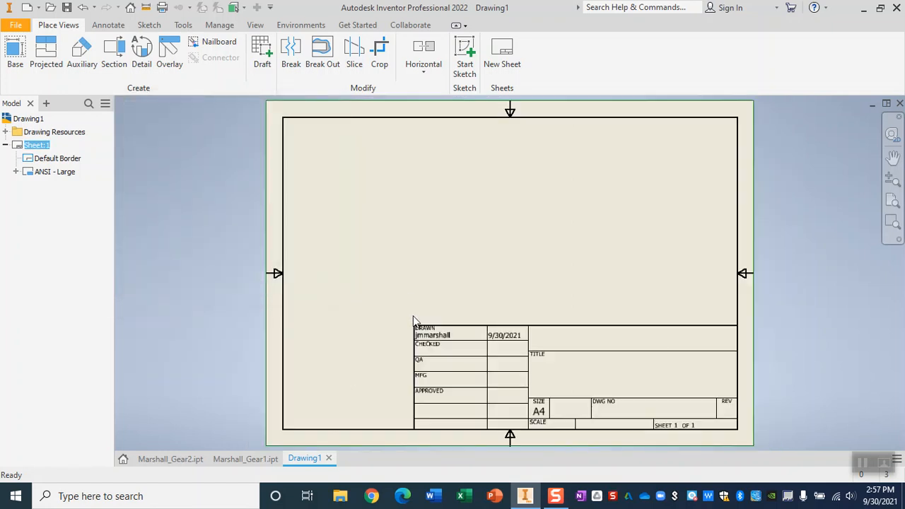
pyautogui.rightClick(54, 172)
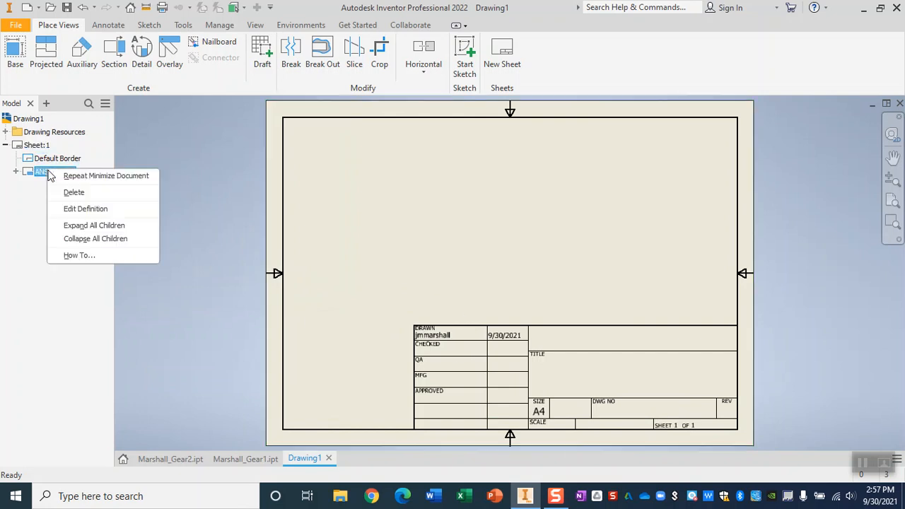
pyautogui.click(74, 191)
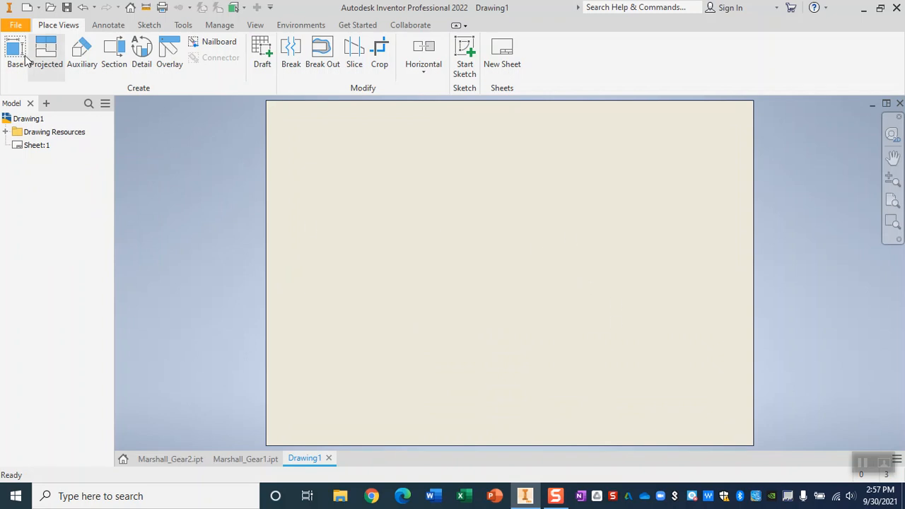
# Place base views of Marshall_Gear1 and Marshall_Gear2 side by side on the sheet
pyautogui.click(15, 53)
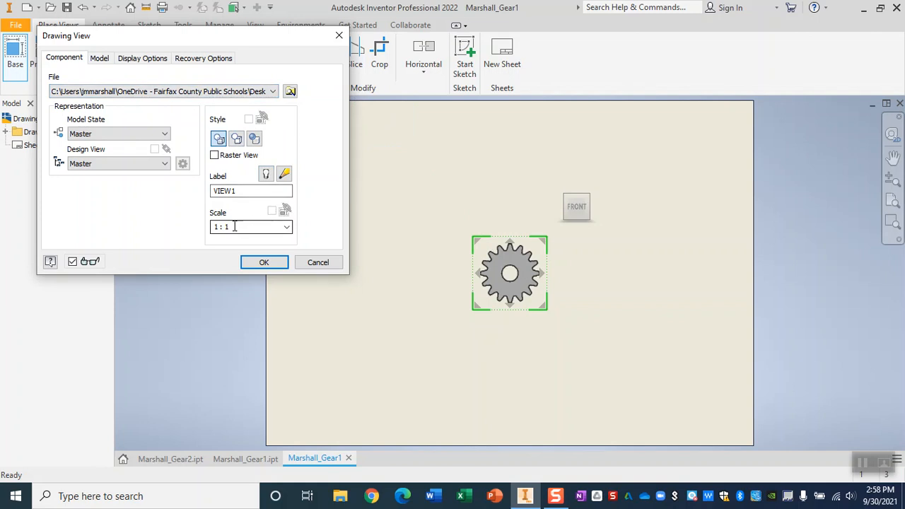
pyautogui.click(264, 262)
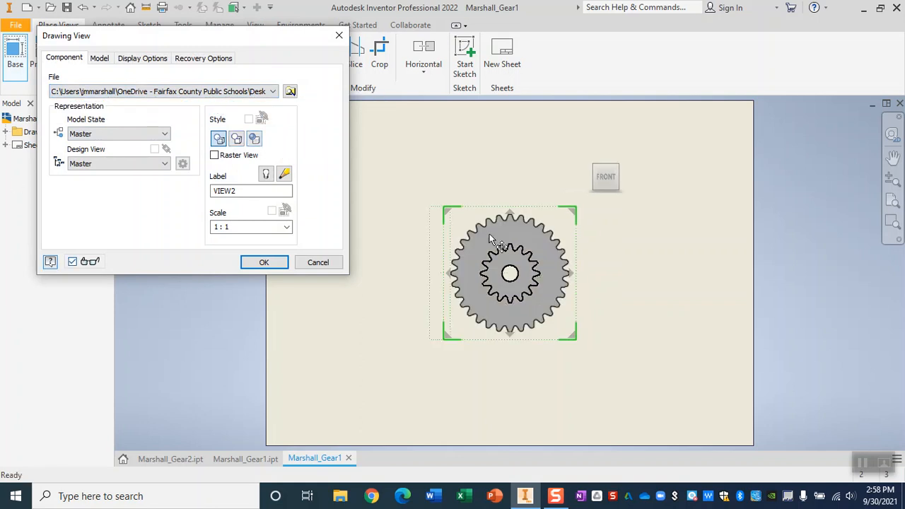
pyautogui.moveTo(505, 272); pyautogui.dragTo(419, 264)
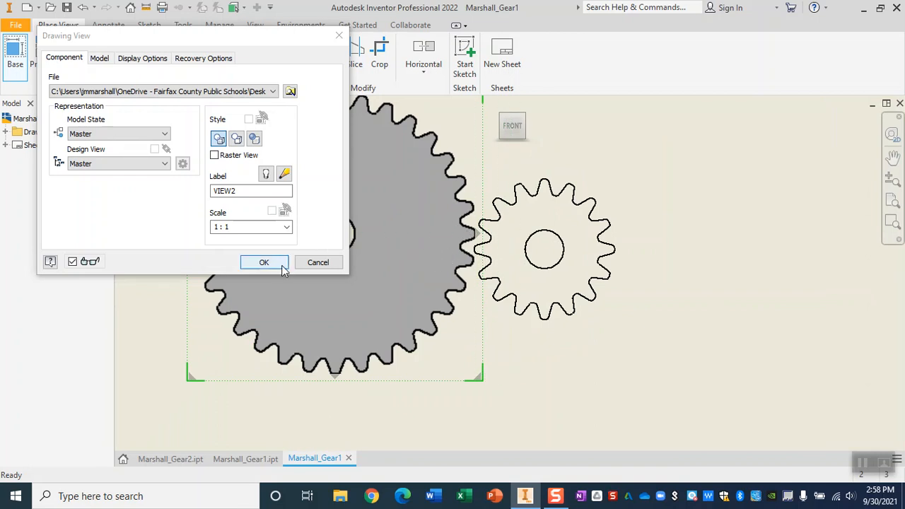
pyautogui.click(264, 262)
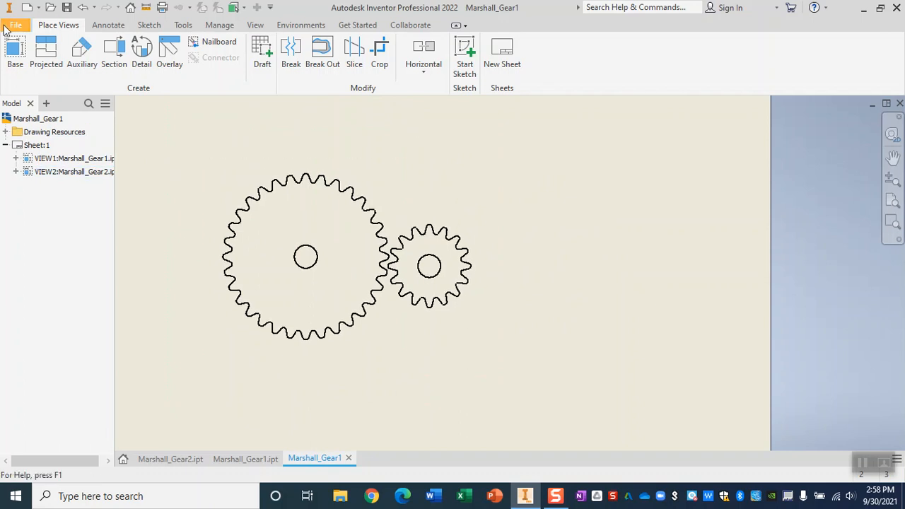
# Save a copy of the two-gear drawing as Marshall_Gear1.pdf
pyautogui.click(15, 25)
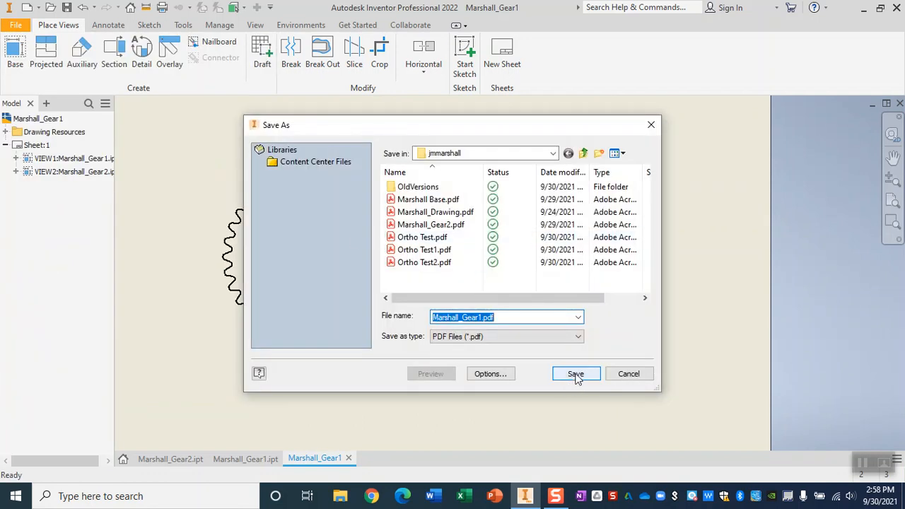
pyautogui.click(14, 495)
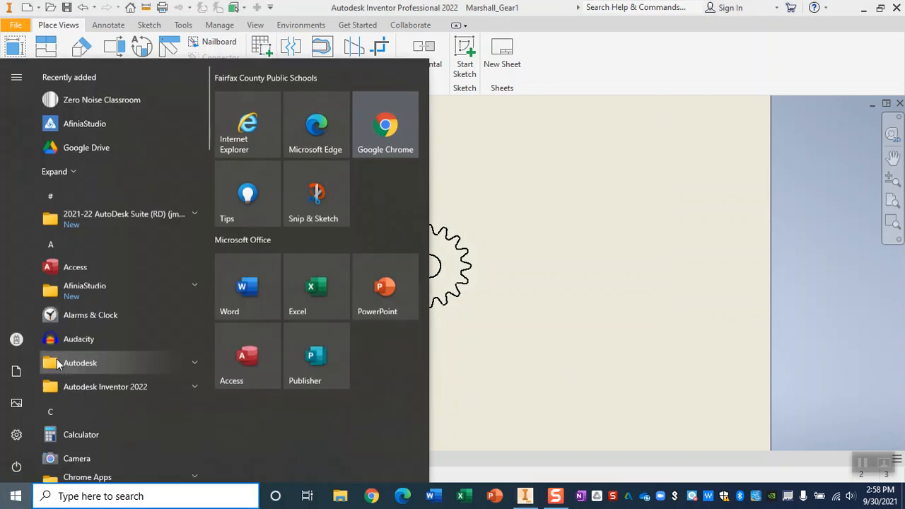
# Scroll the Start menu app list to find and launch Aspire 10
pyautogui.scroll(-3)
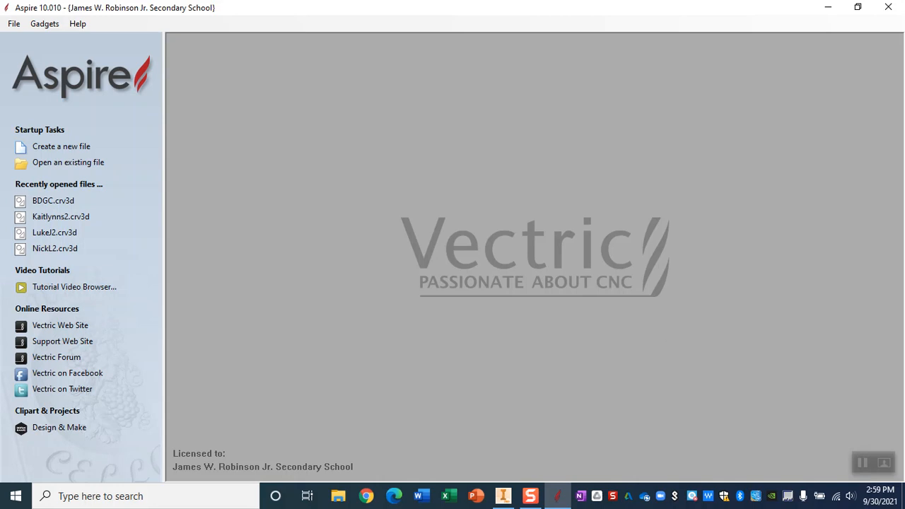
# Set up a new single-sided job 4.5 inches wide by 4 inches high
pyautogui.click(61, 146)
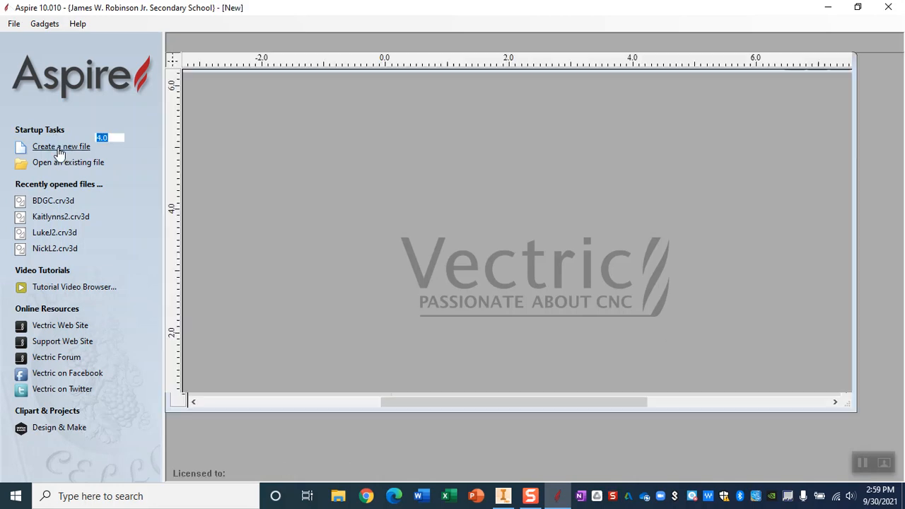
pyautogui.click(61, 147)
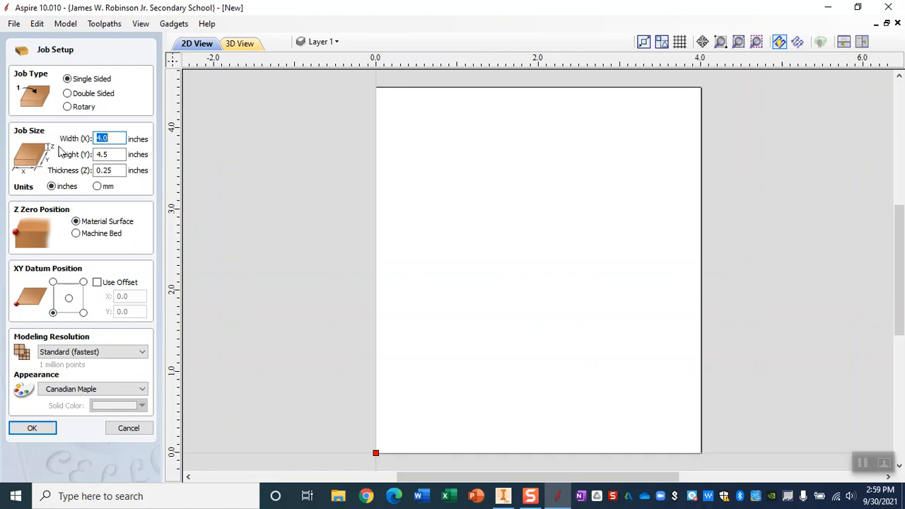
pyautogui.moveTo(91, 145)
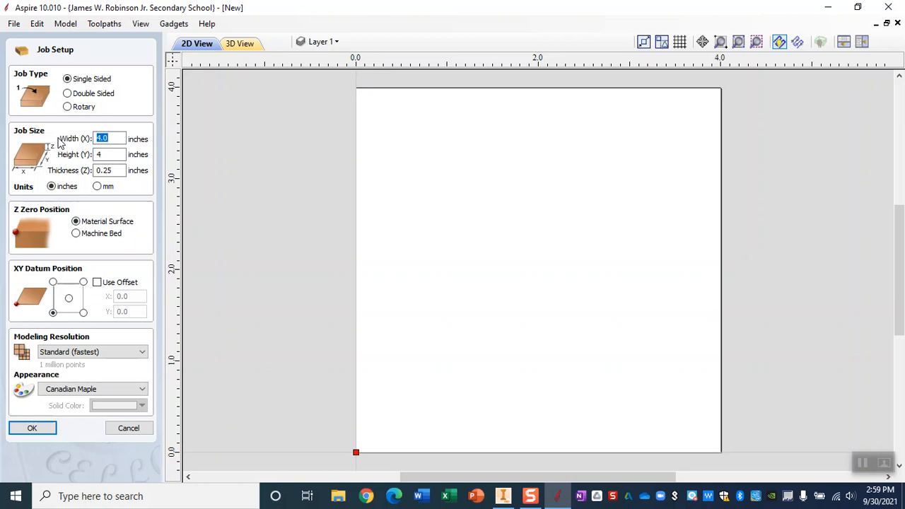
pyautogui.write('4.5')
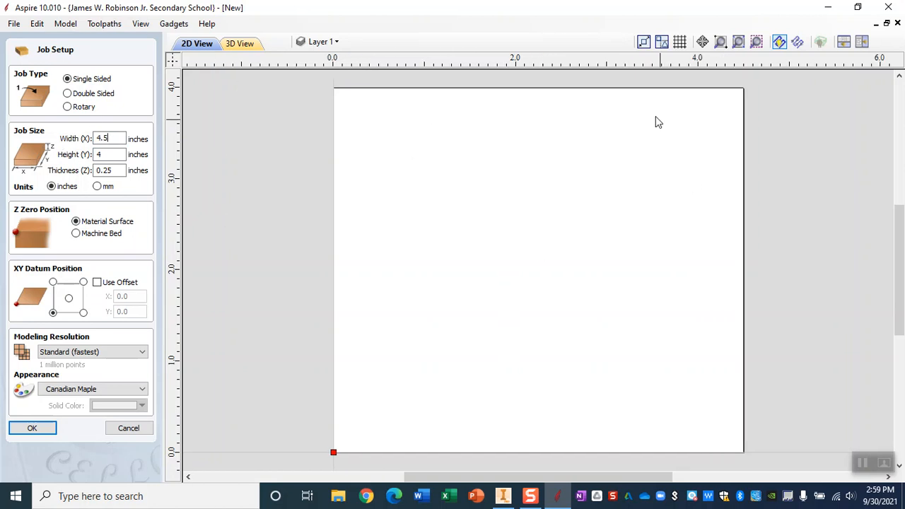
pyautogui.click(32, 427)
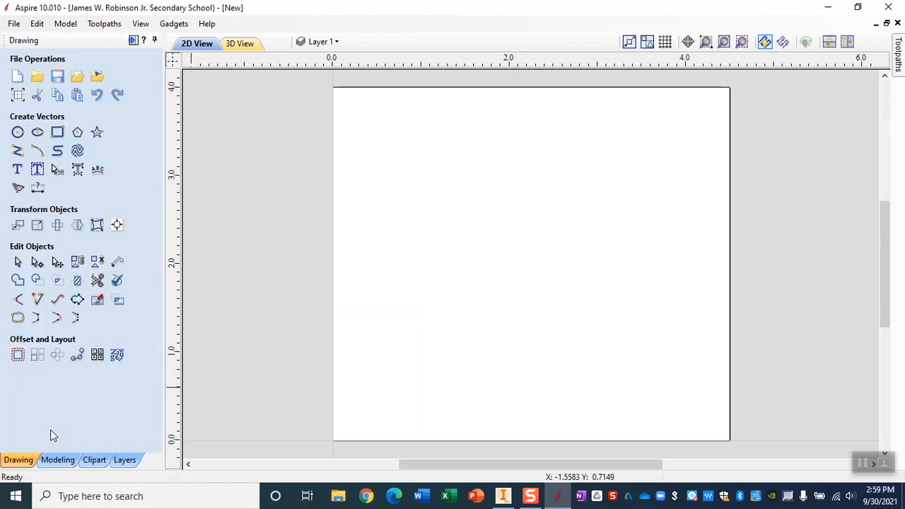
pyautogui.moveTo(209, 179)
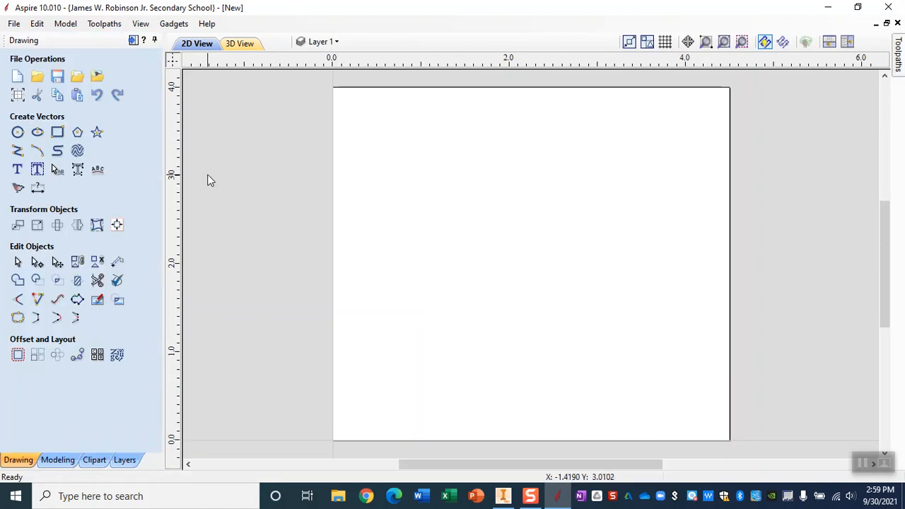
pyautogui.moveTo(175, 152)
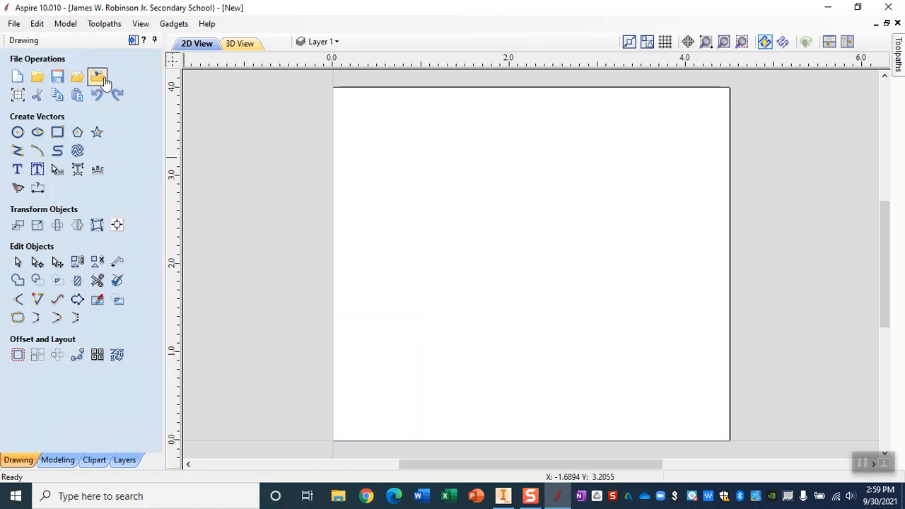
pyautogui.moveTo(97, 76)
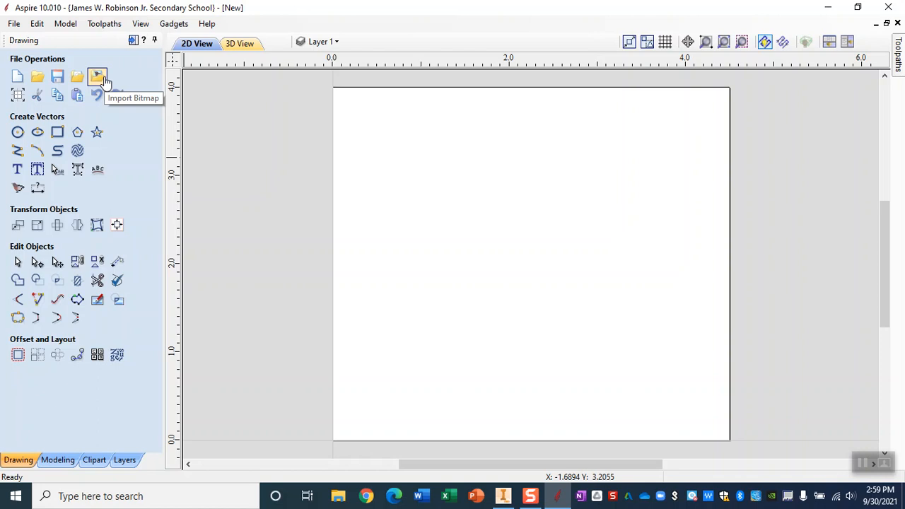
pyautogui.click(98, 76)
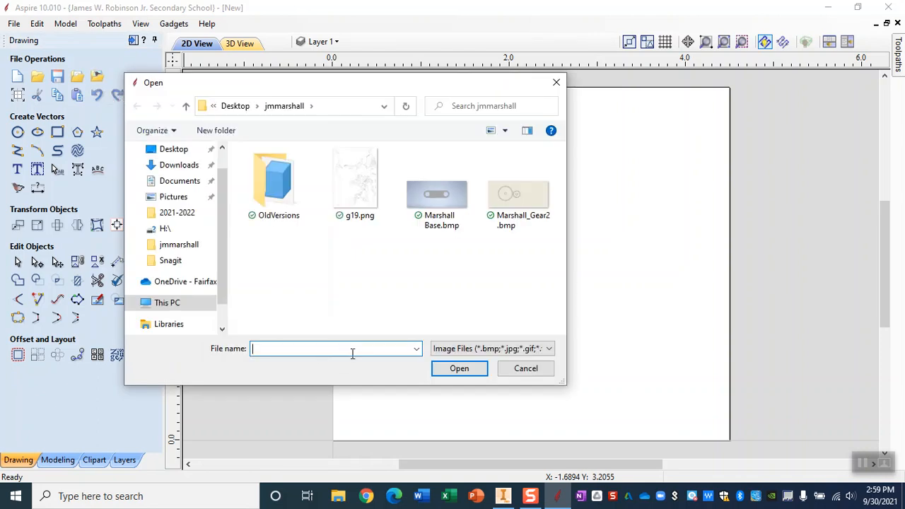
pyautogui.click(547, 348)
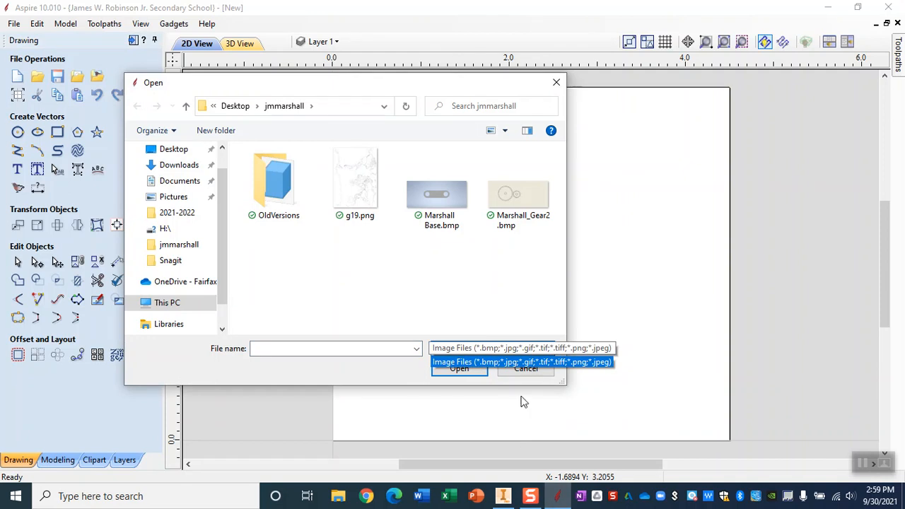
pyautogui.moveTo(585, 374)
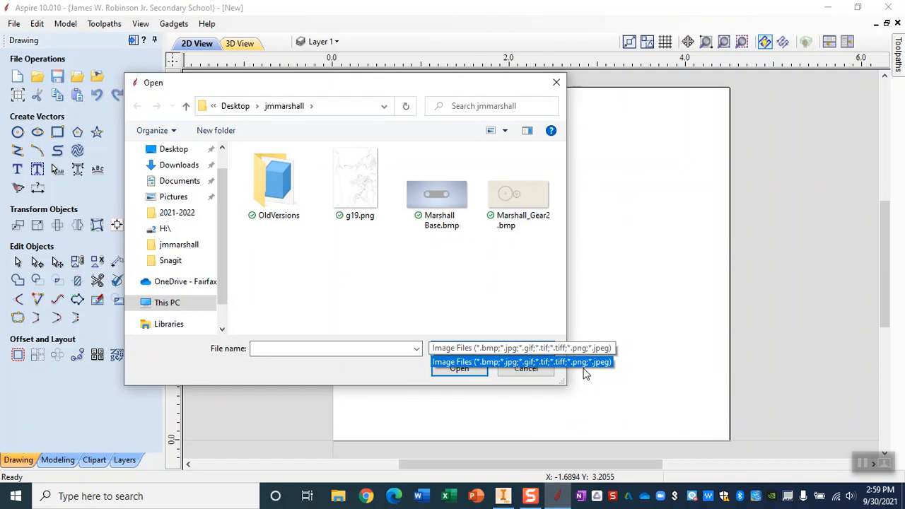
pyautogui.click(522, 361)
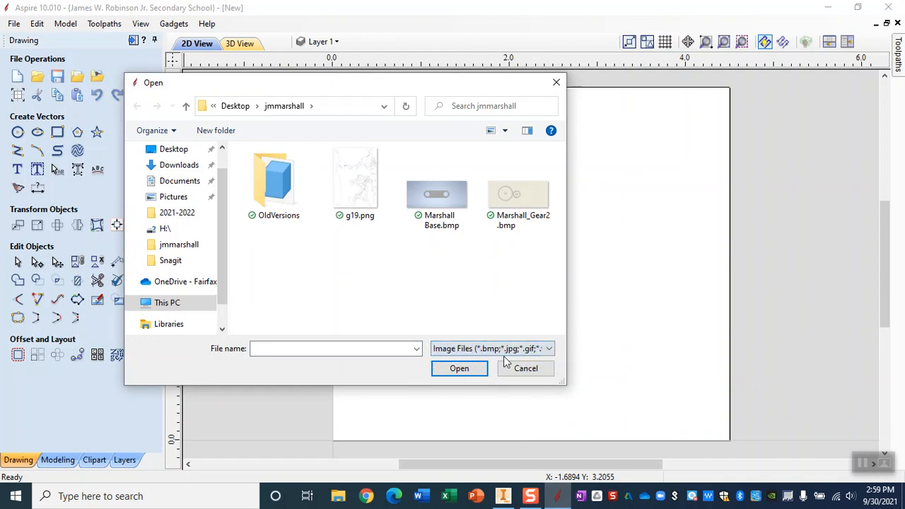
pyautogui.click(525, 367)
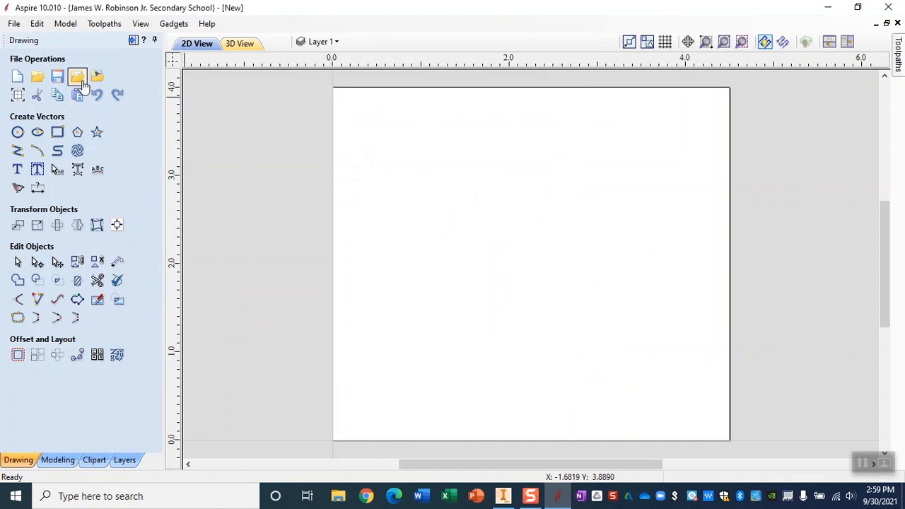
pyautogui.moveTo(77, 76)
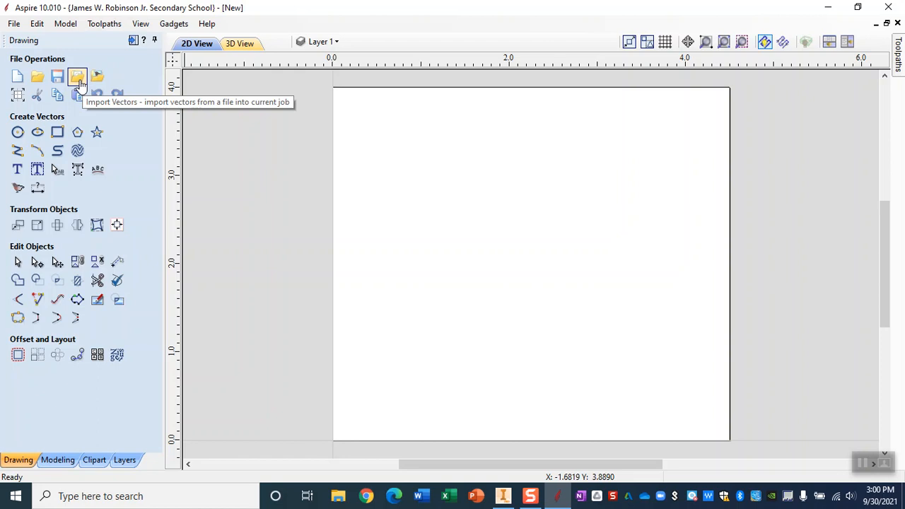
# Import Marshall_Gear1.pdf as vectors, placing both gear outlines on the sheet
pyautogui.click(77, 77)
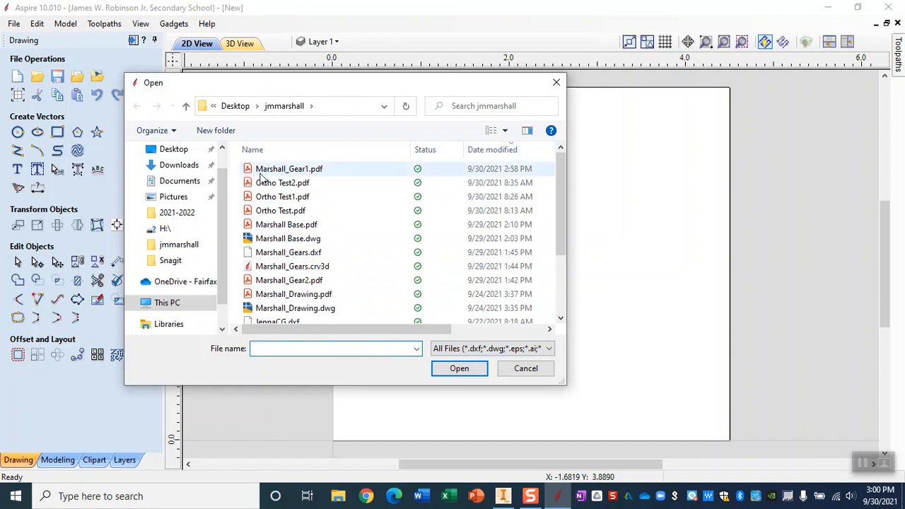
pyautogui.click(289, 168)
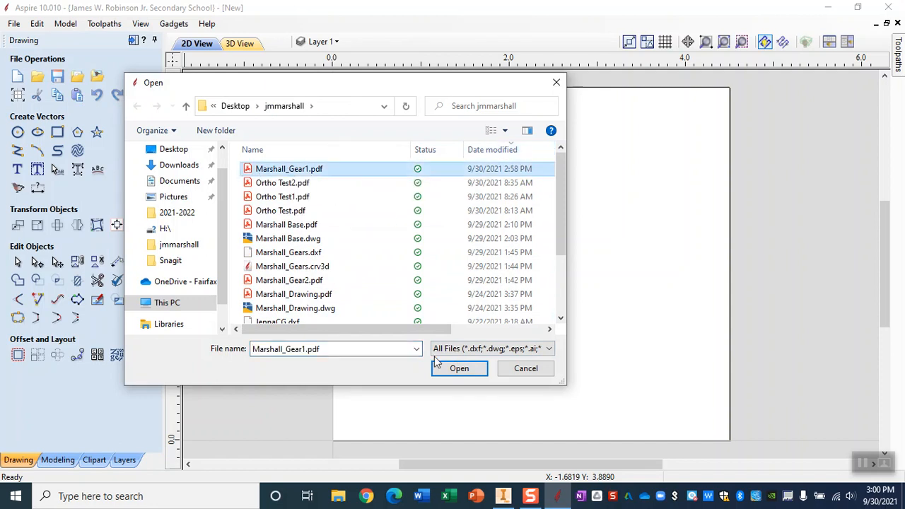
pyautogui.click(459, 368)
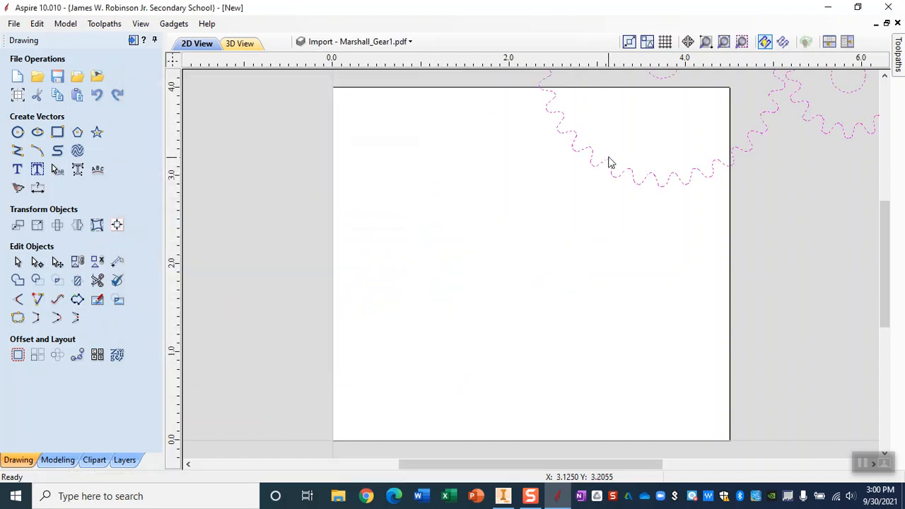
pyautogui.click(58, 262)
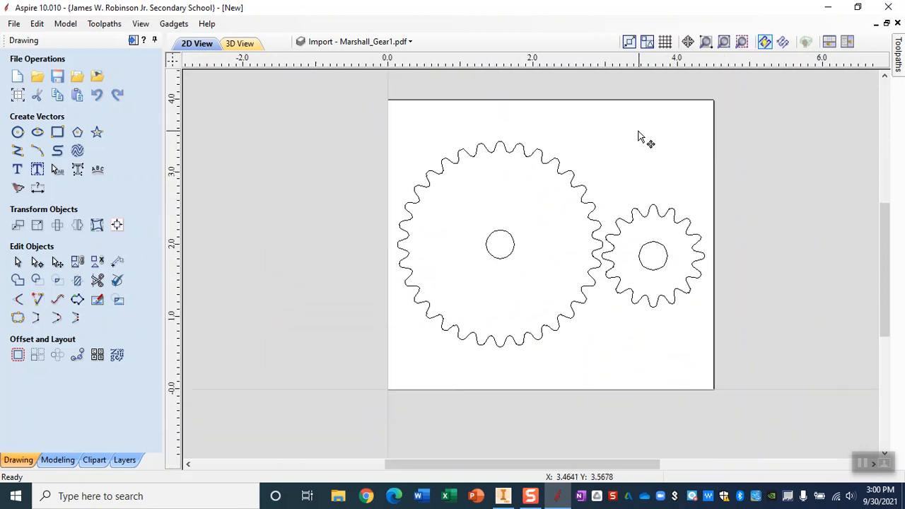
pyautogui.moveTo(675, 375)
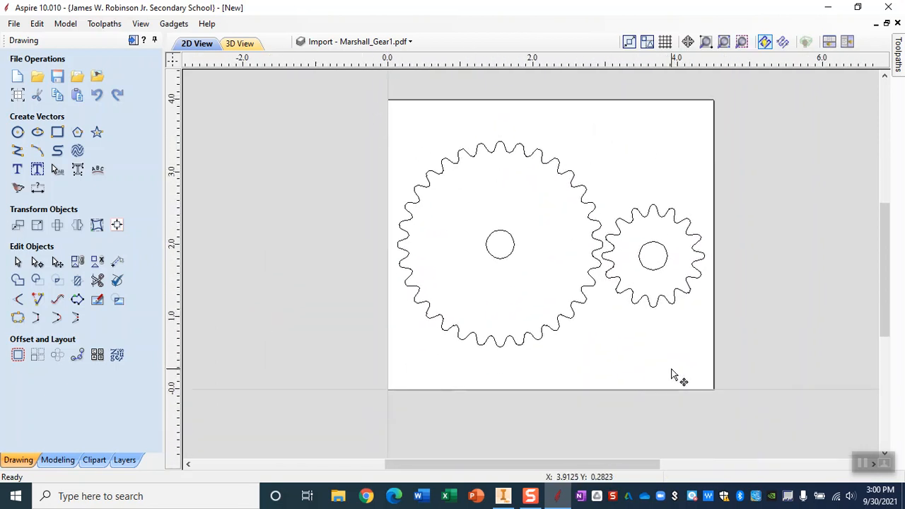
pyautogui.moveTo(481, 237)
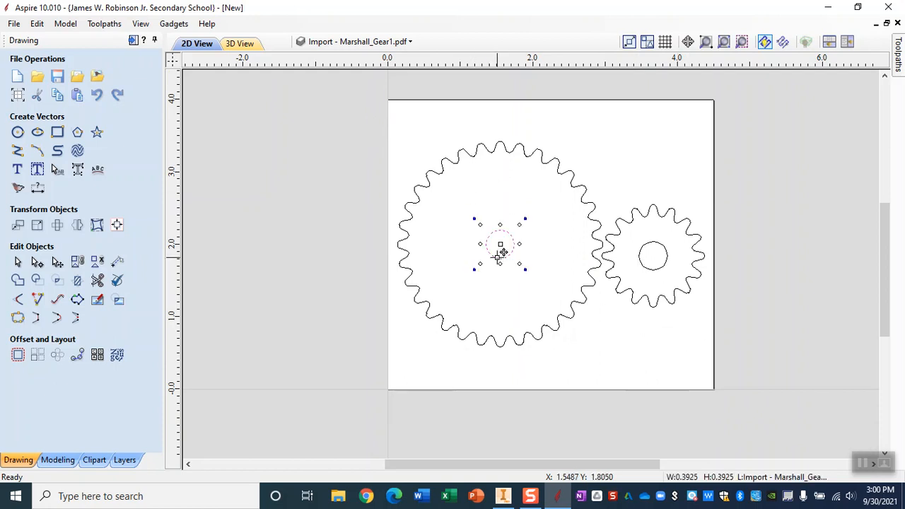
pyautogui.moveTo(804, 347)
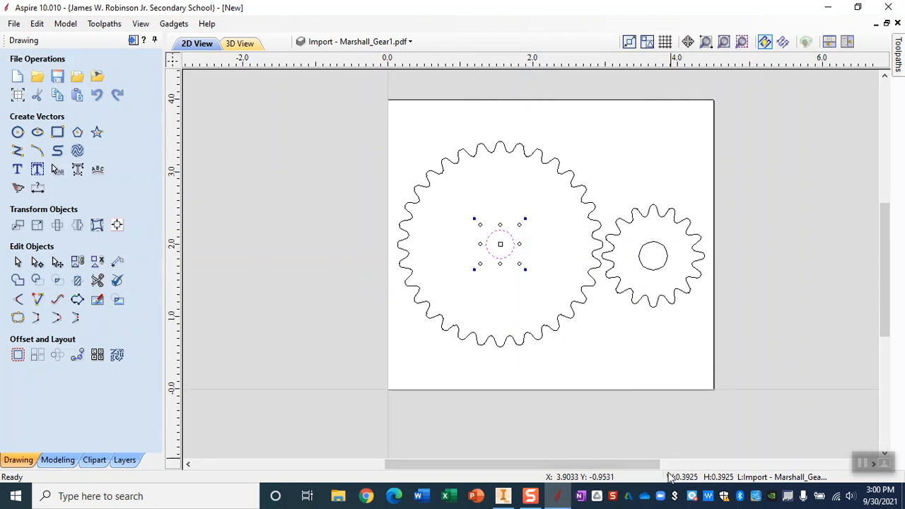
pyautogui.moveTo(735, 485)
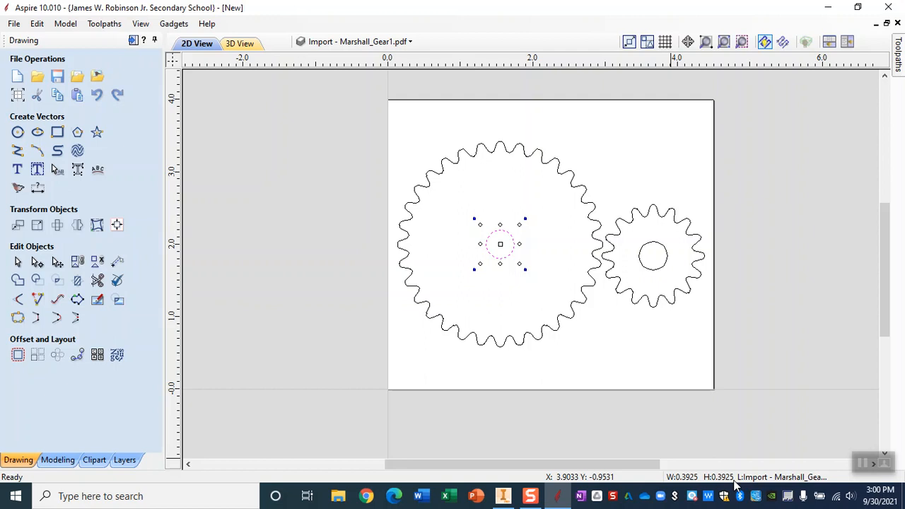
pyautogui.moveTo(366, 495)
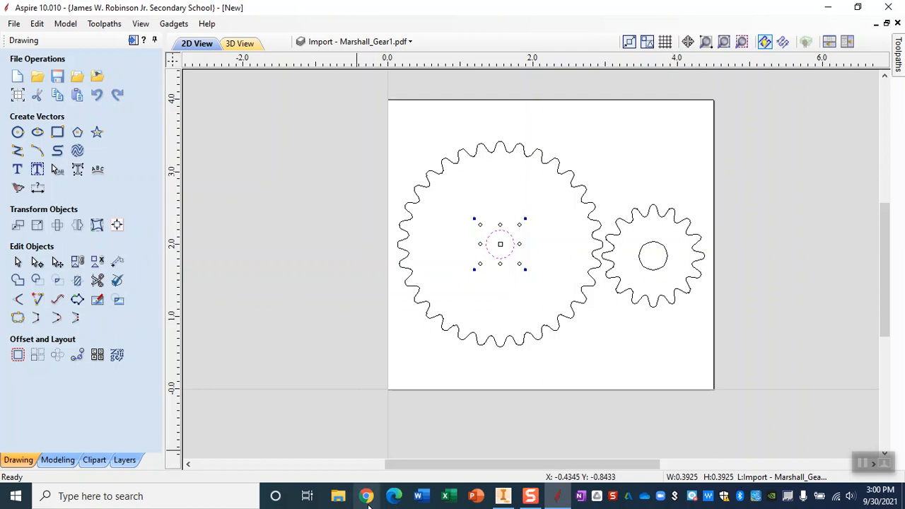
# Confirm in Chrome that 9.9695 mm equals 0.3925 inches, then return to Aspire
pyautogui.click(366, 496)
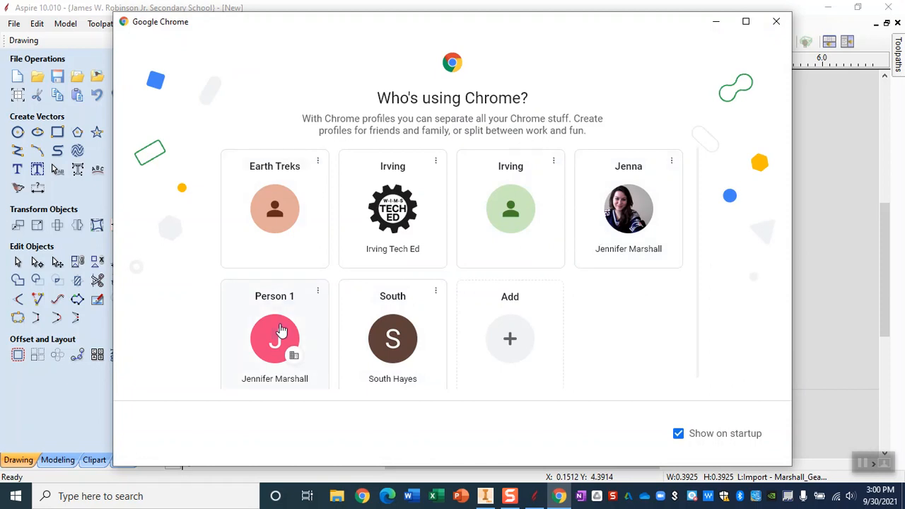
pyautogui.write('mm to inches conversion')
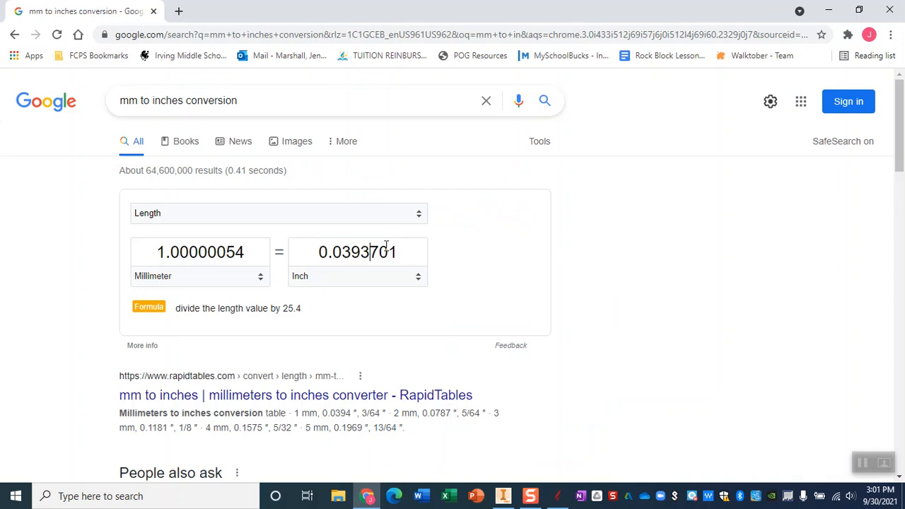
pyautogui.write('0.3925')
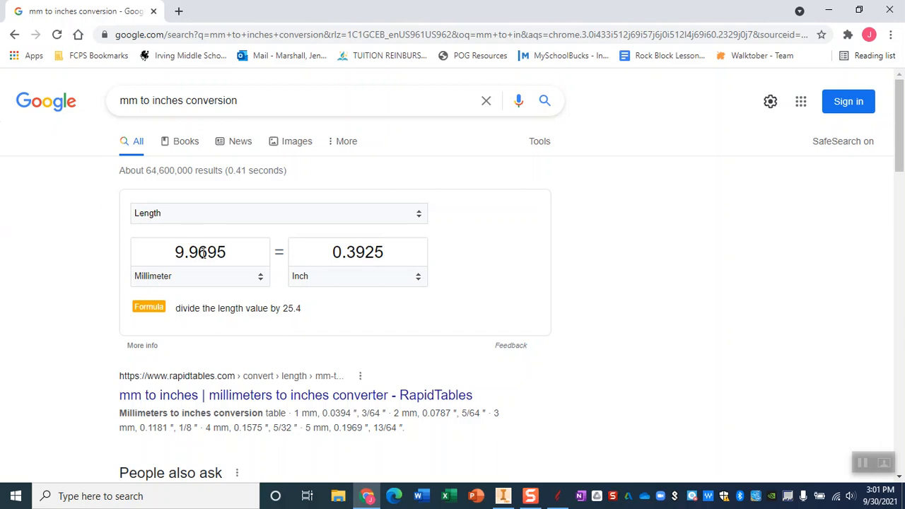
pyautogui.moveTo(453, 478)
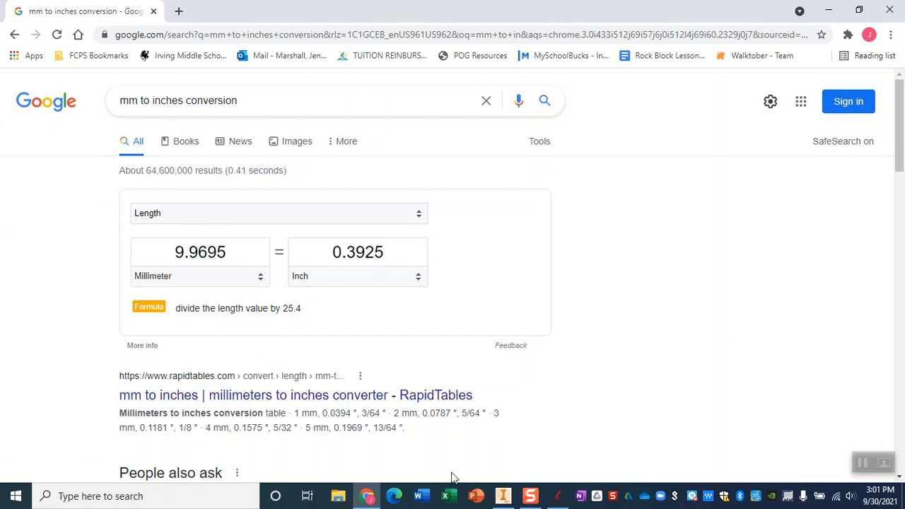
pyautogui.click(556, 496)
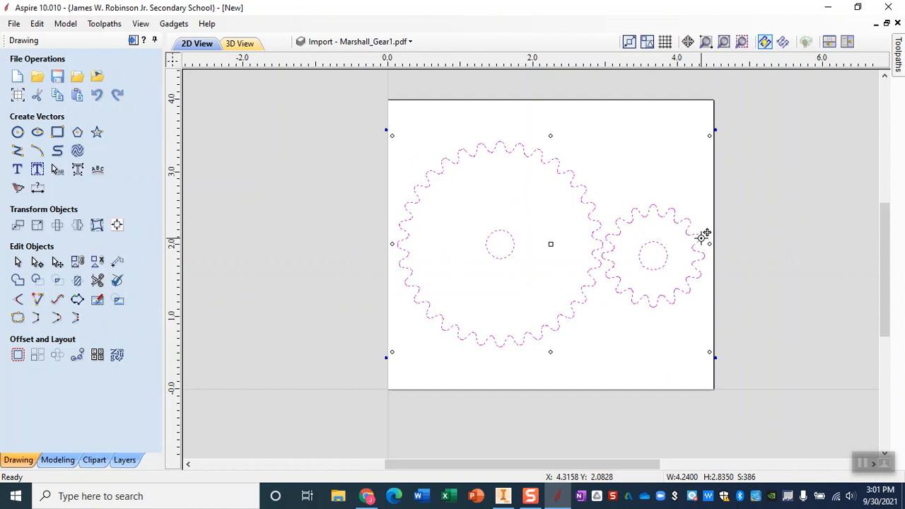
# Deselect the gear outlines and save the job as MarshallGear
pyautogui.click(336, 177)
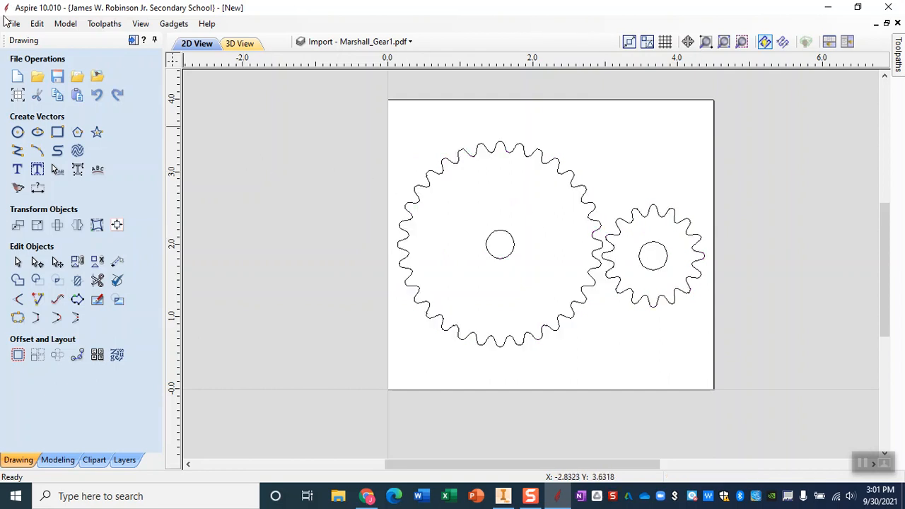
pyautogui.click(13, 24)
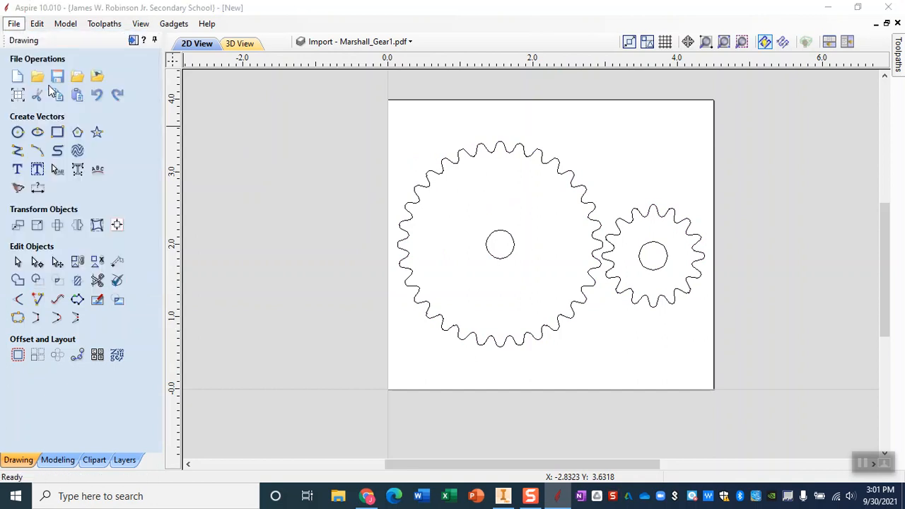
pyautogui.click(58, 77)
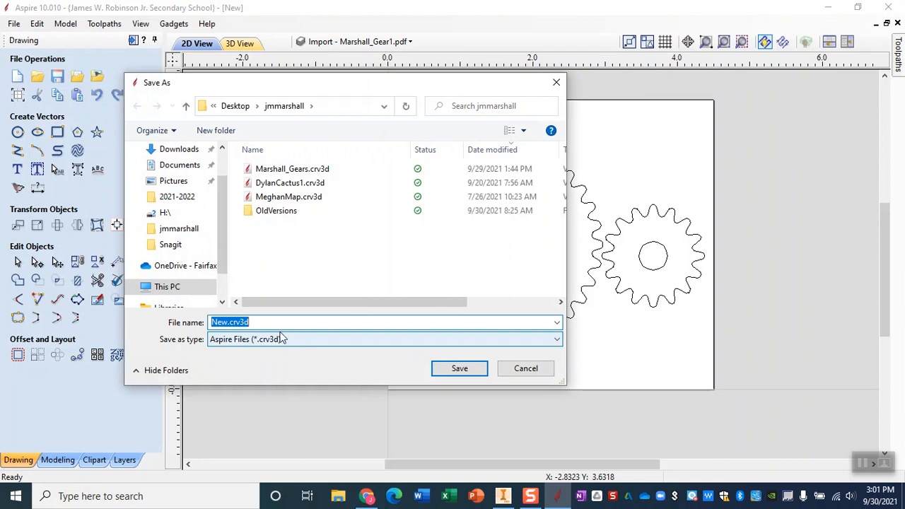
pyautogui.write('MarshallGear')
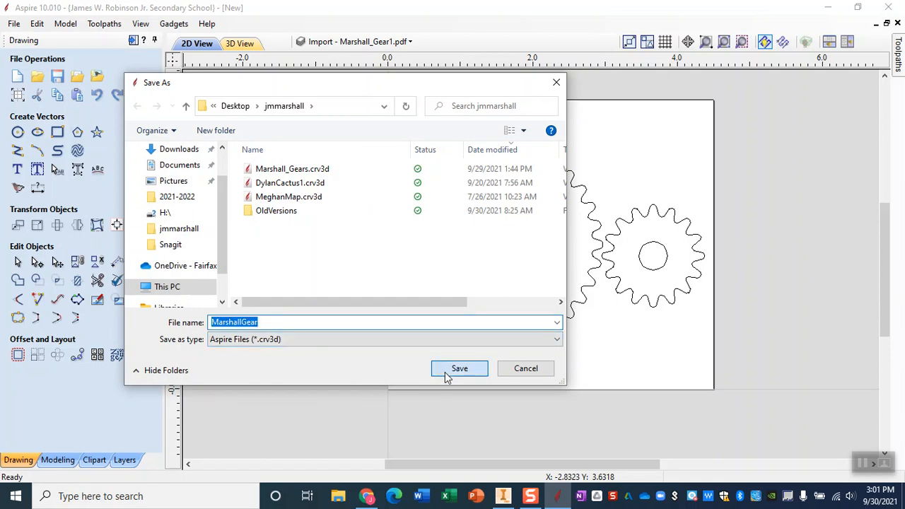
pyautogui.click(458, 368)
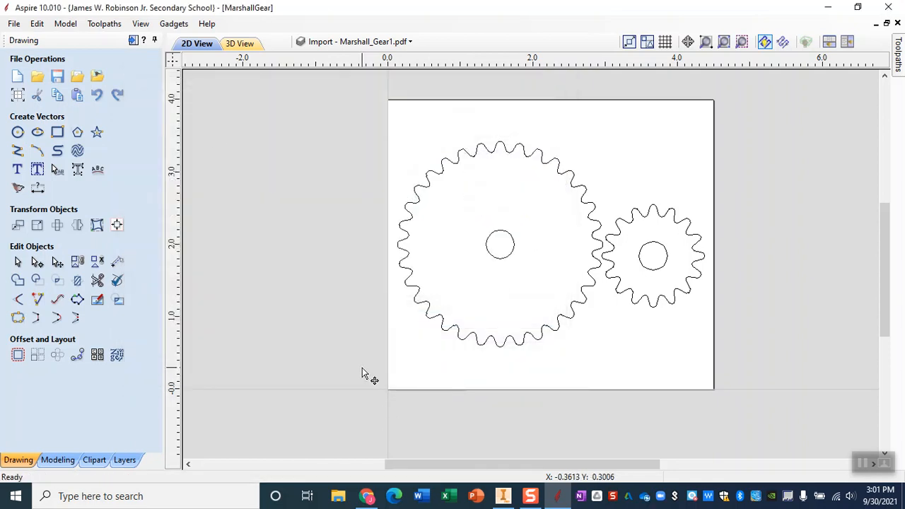
pyautogui.moveTo(402, 229)
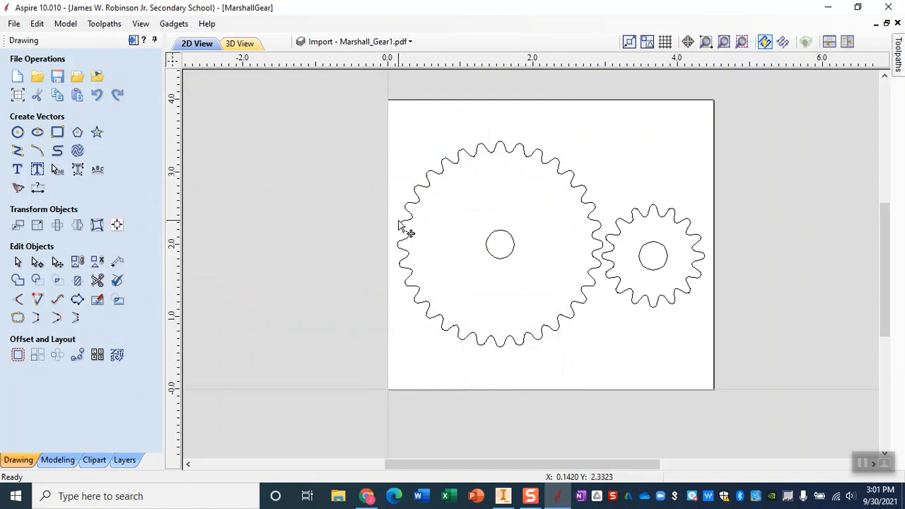
pyautogui.moveTo(245, 138)
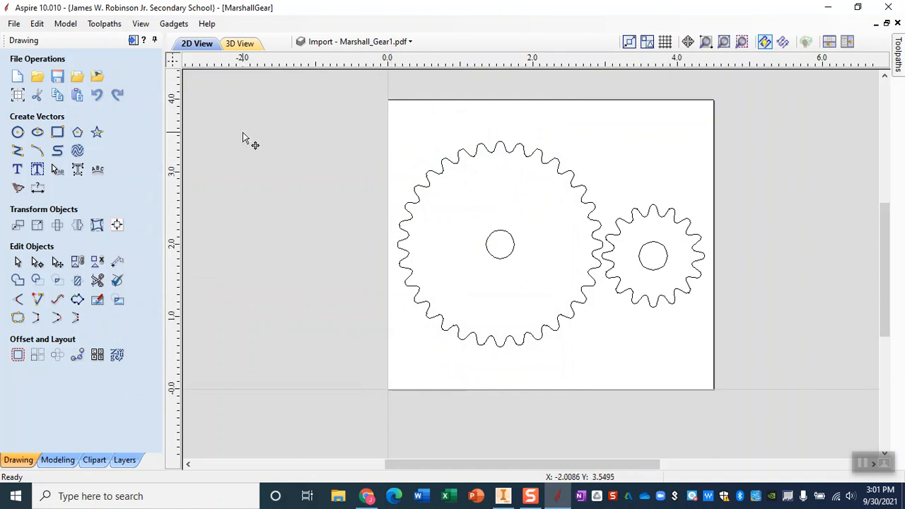
# Export both gear outlines to a DXF file named MarshallGear
pyautogui.click(13, 23)
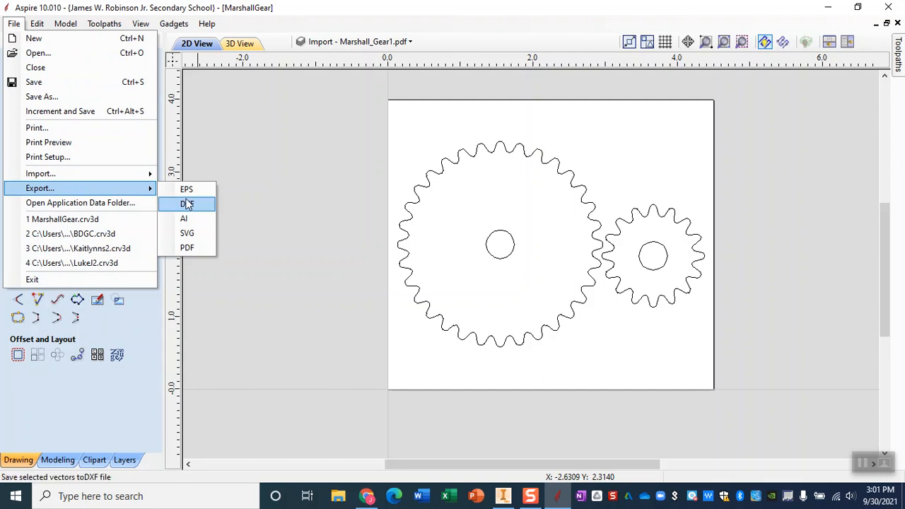
pyautogui.click(187, 203)
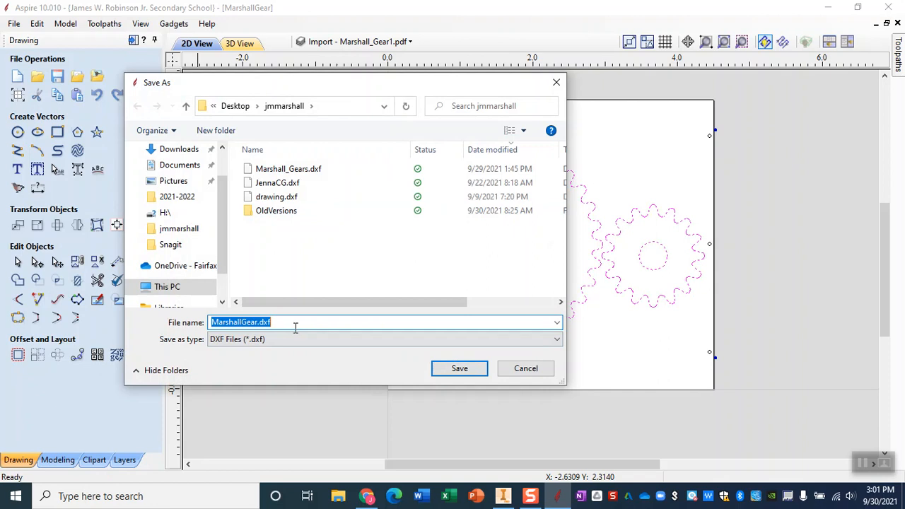
pyautogui.write('Marshal')
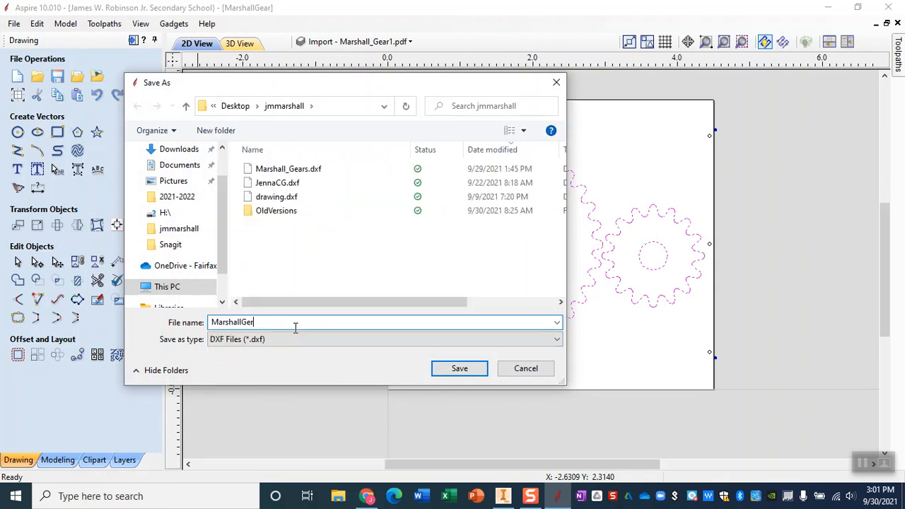
pyautogui.click(459, 367)
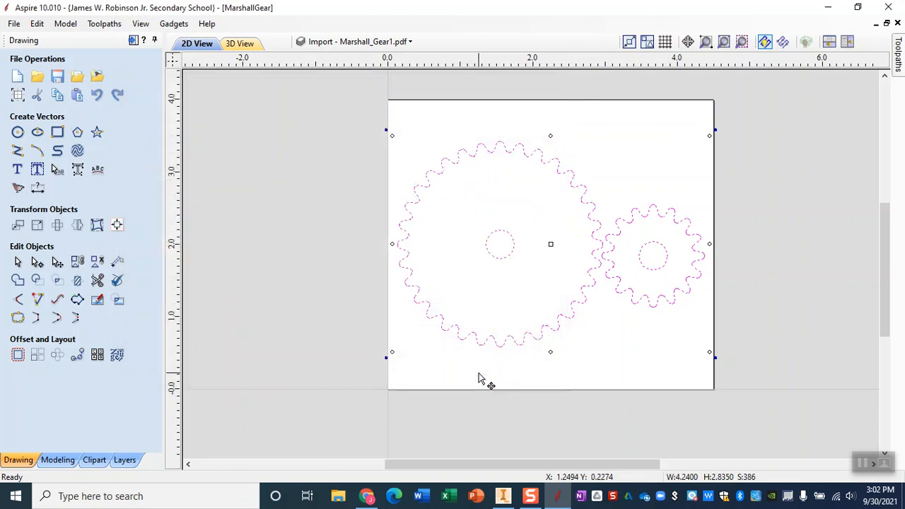